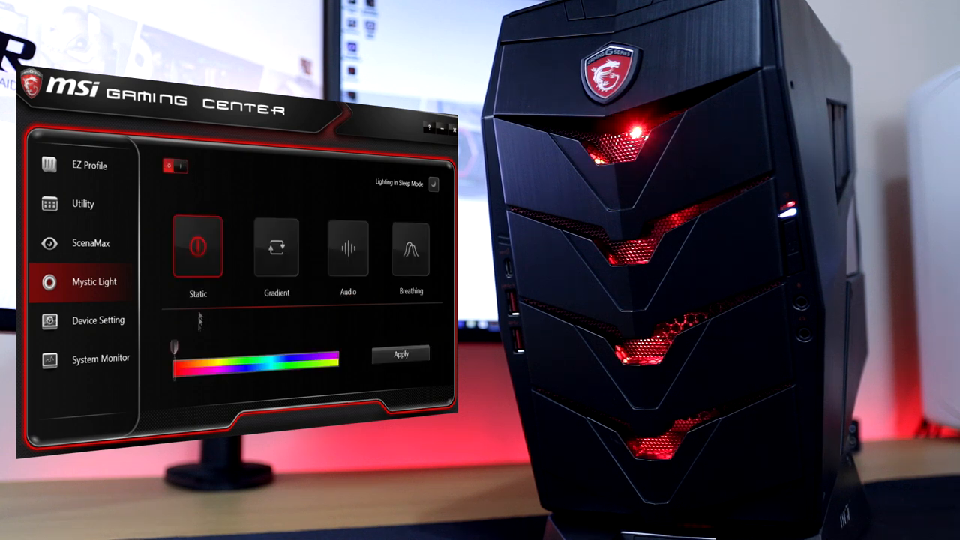
Apply a new slider colour to the red case lighting, then select Gradient and Audio modes
{"action": "left_click_drag", "start_coordinate": [174, 353], "coordinate": [248, 352]}
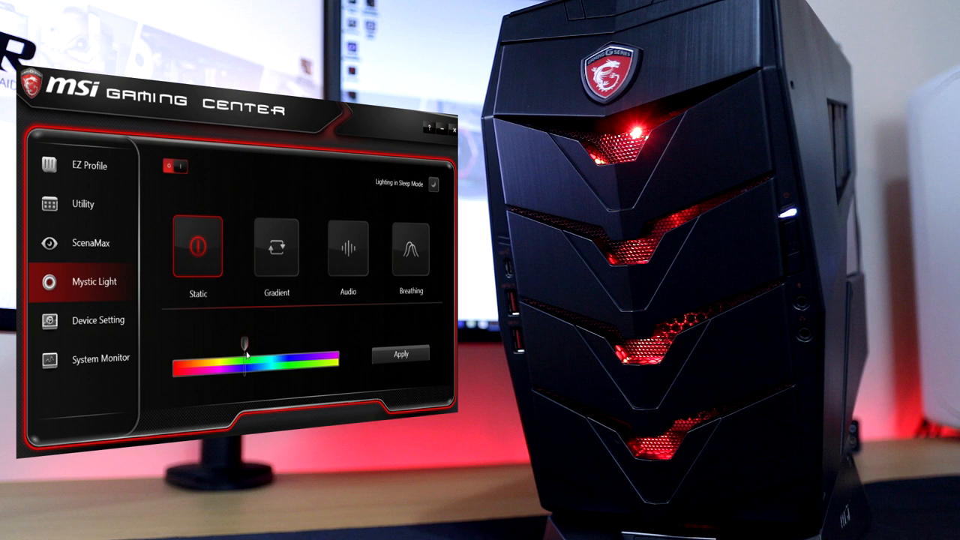
{"action": "left_click", "coordinate": [401, 354]}
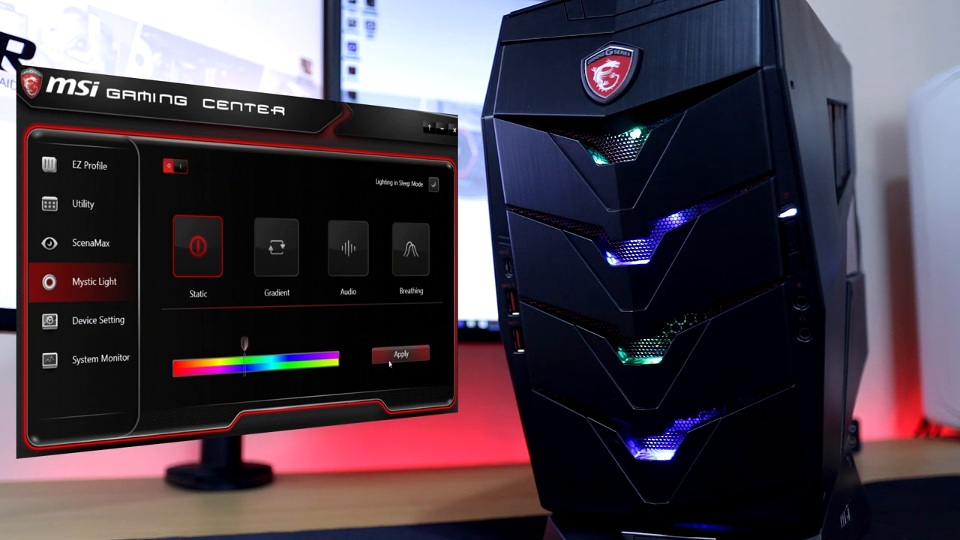
{"action": "left_click", "coordinate": [276, 246]}
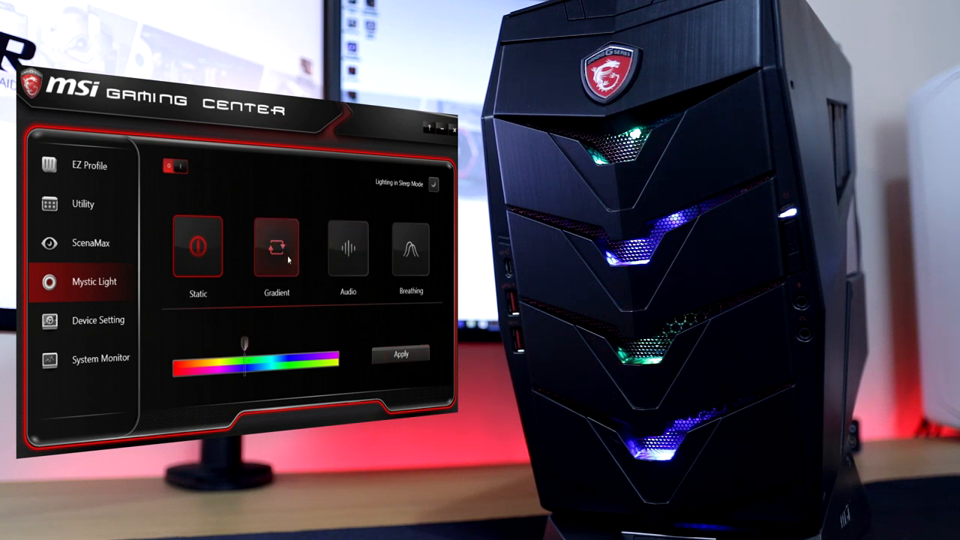
{"action": "left_click", "coordinate": [276, 247]}
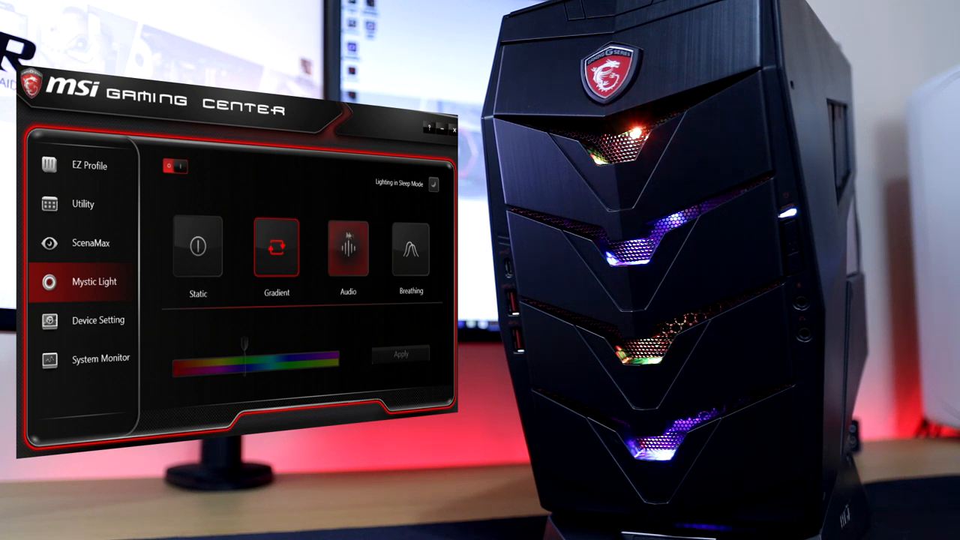
{"action": "left_click", "coordinate": [411, 248]}
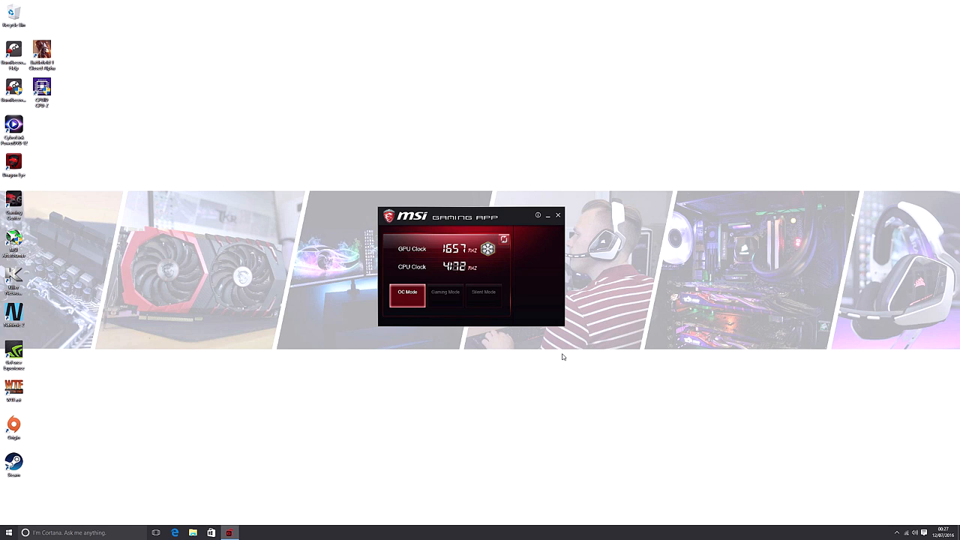
Select Gaming Mode in place of OC Mode, bringing the CPU clock down to 2366 MHz
{"action": "left_click", "coordinate": [445, 292]}
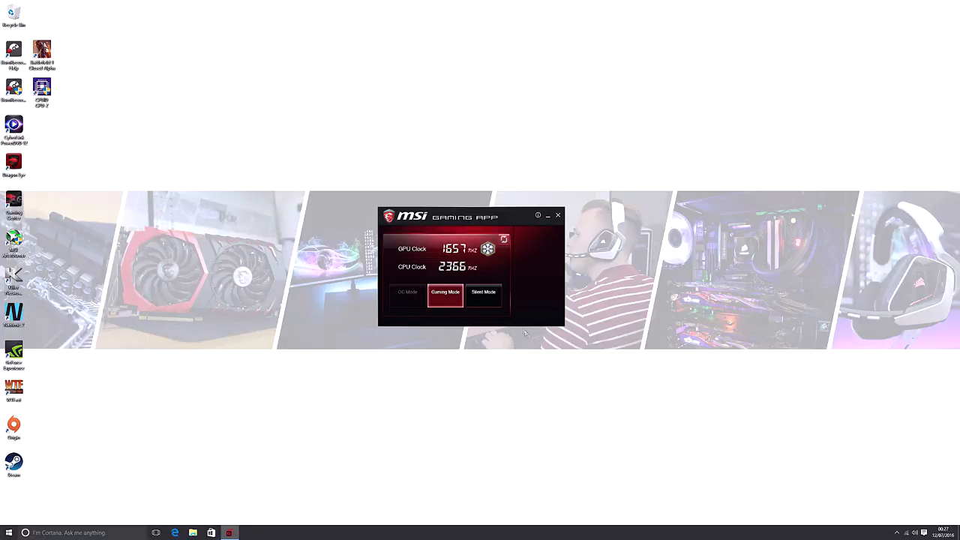
{"action": "left_click", "coordinate": [483, 292]}
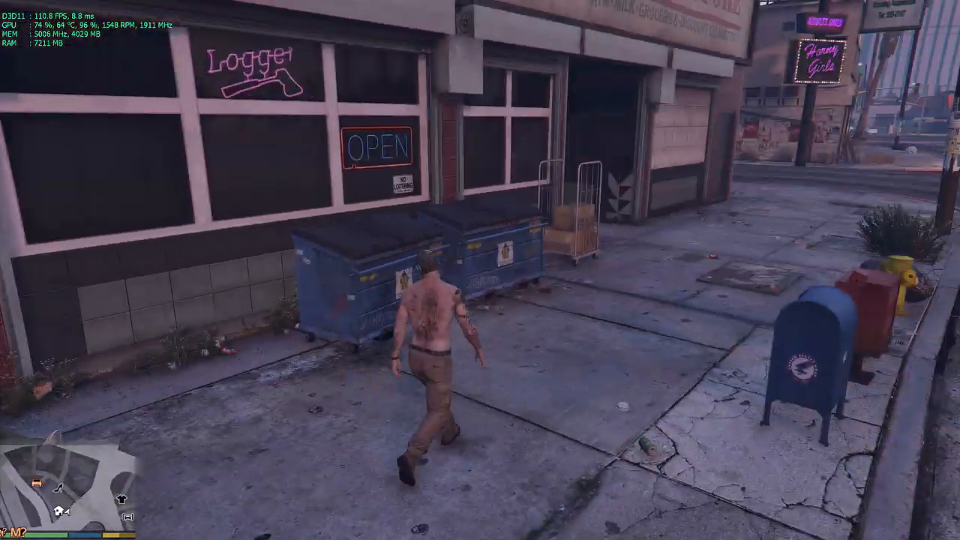
{"action": "key", "text": "w"}
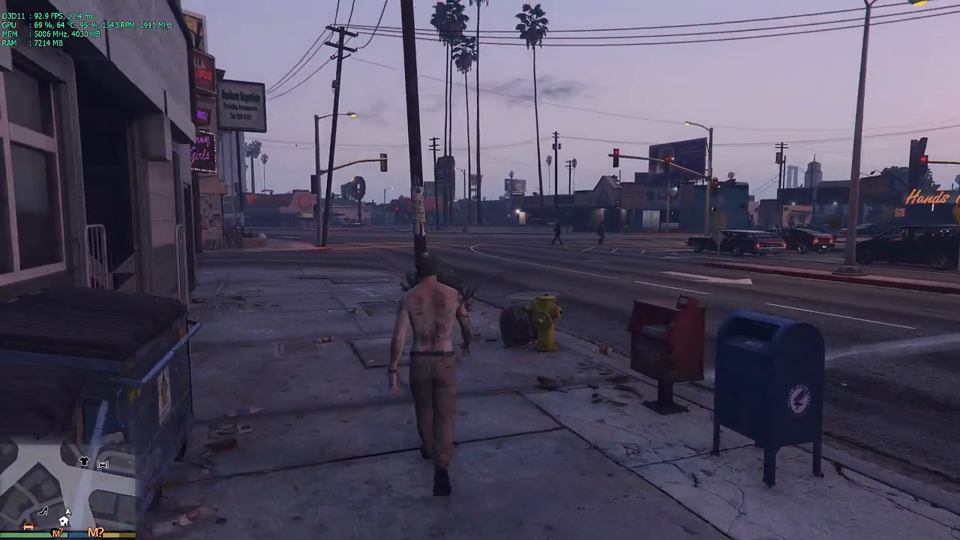